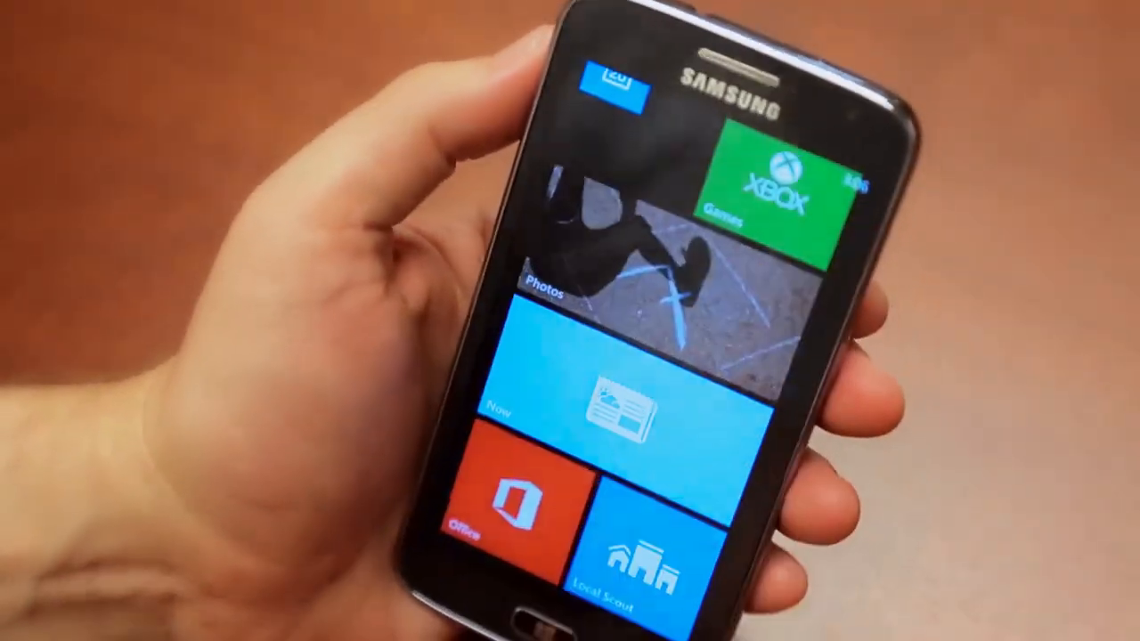
Scroll the Start screen to the Sprint, People and Music+Videos tiles, then into the app list.
left_click(615, 401)
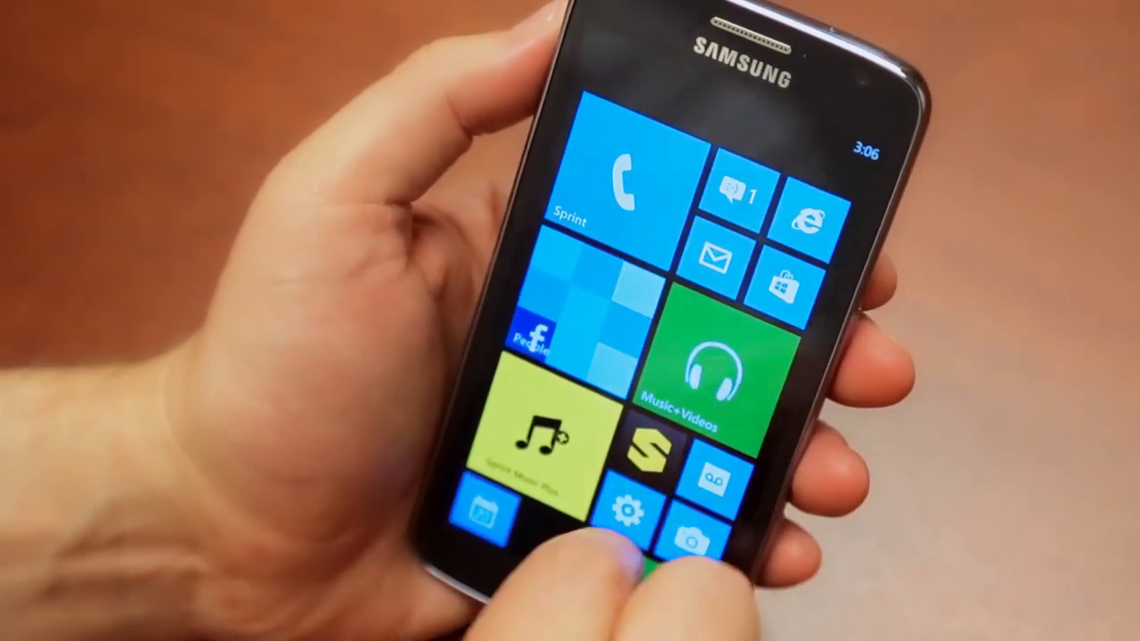
scroll("down", 3)
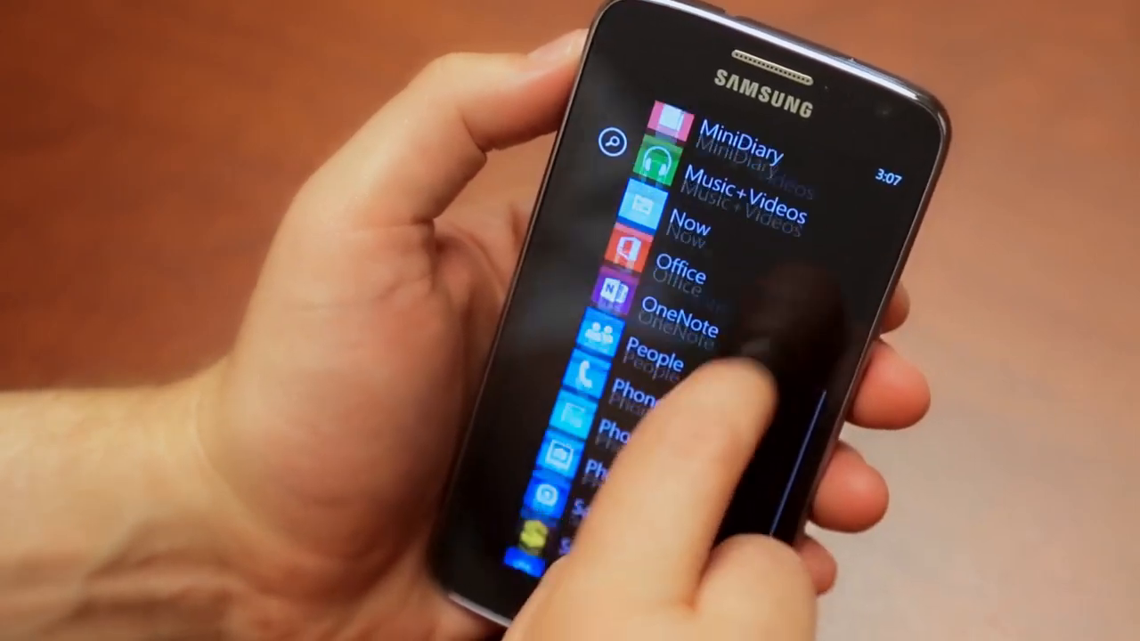
Scroll the app list to Wallet, start a search and cancel the location prompt.
scroll("down", 3)
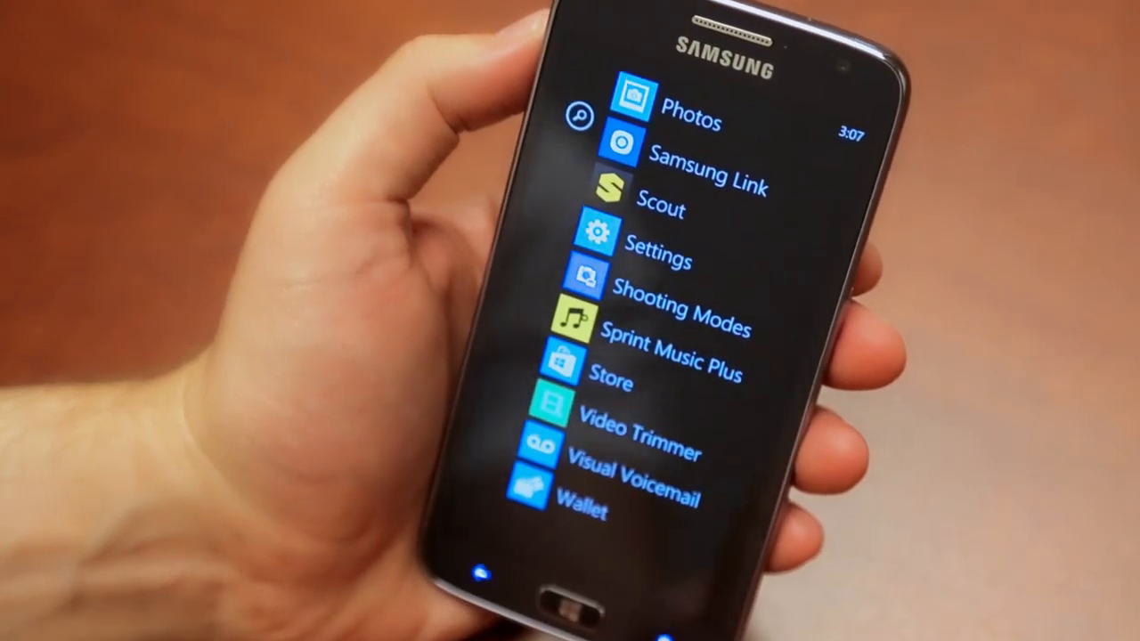
left_click(586, 121)
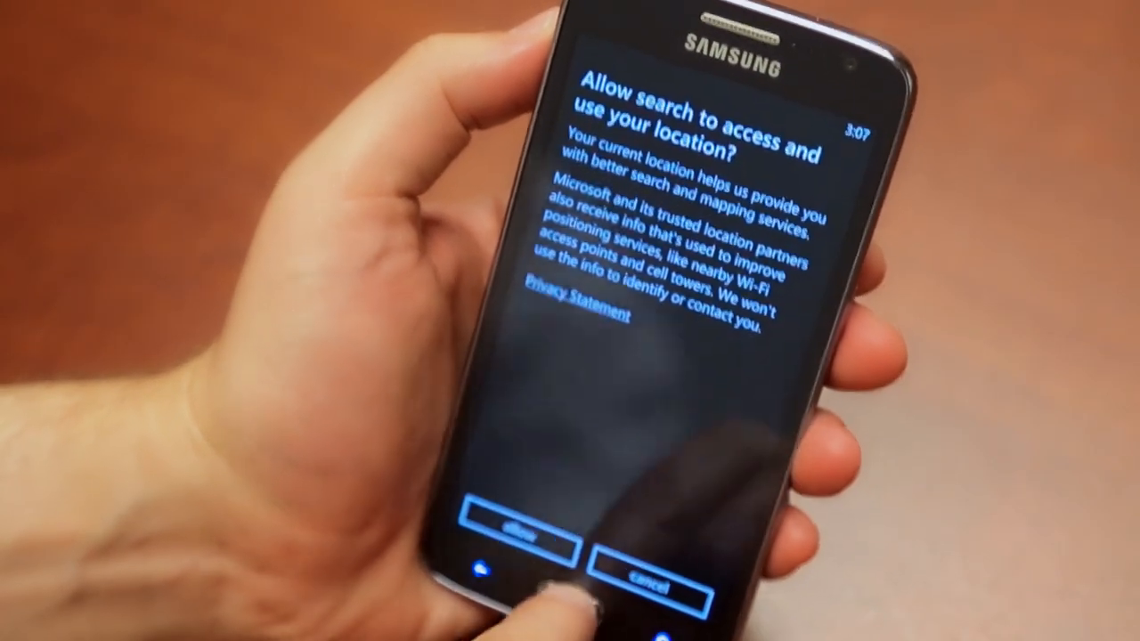
left_click(507, 534)
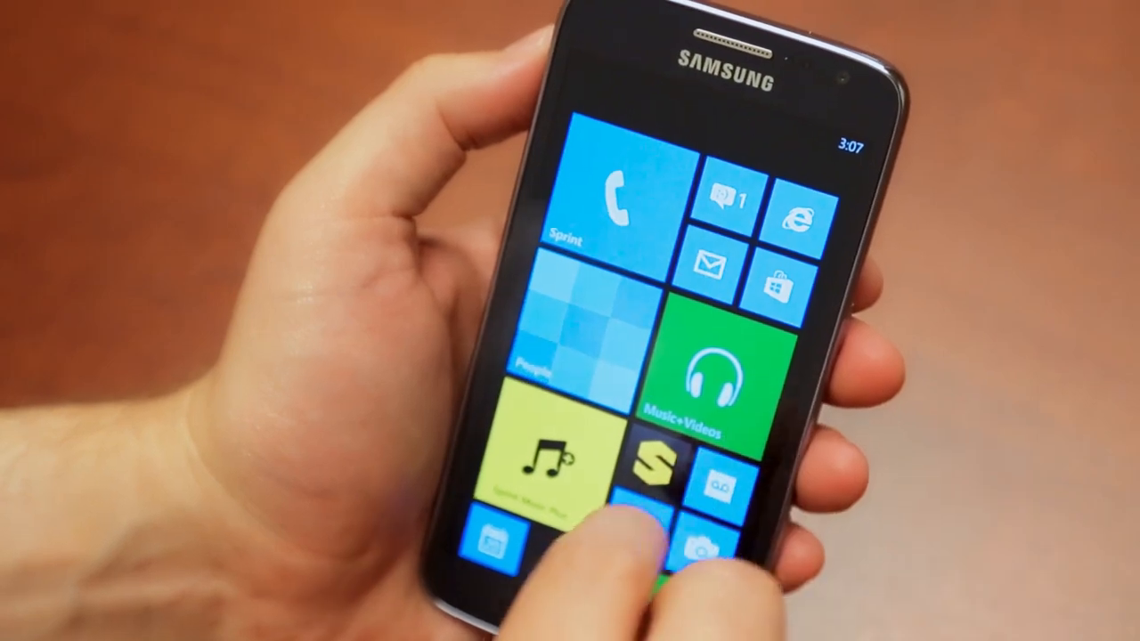
Scroll down the Start screen to the Xbox Games, Photos, Office and Local Scout tiles.
scroll("down", 3)
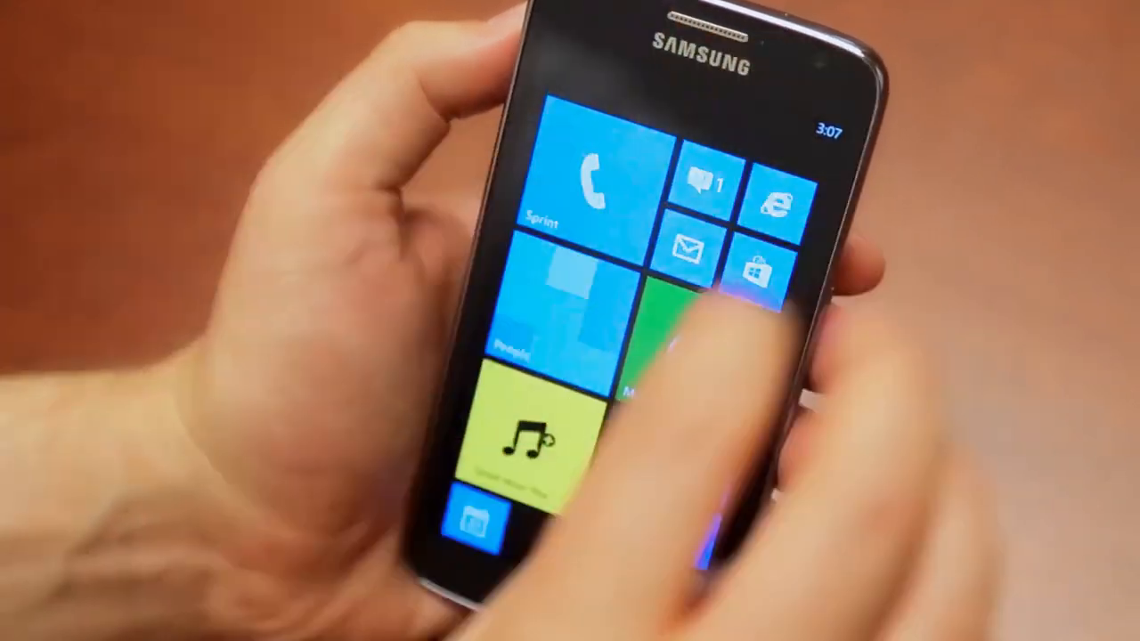
scroll("down", 3)
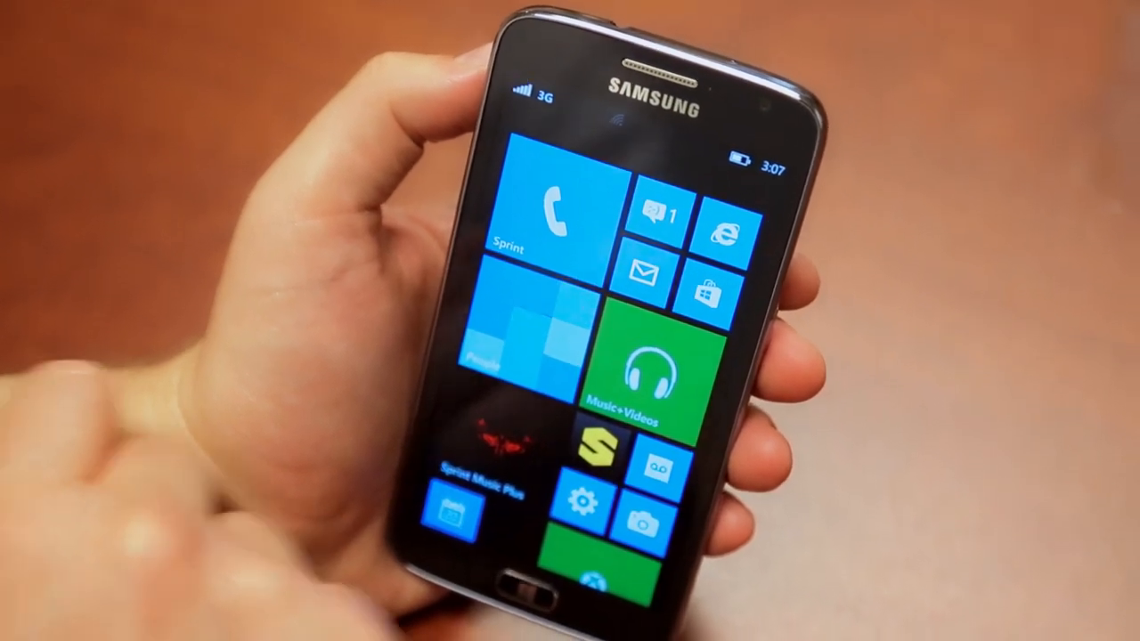
scroll("down", 3)
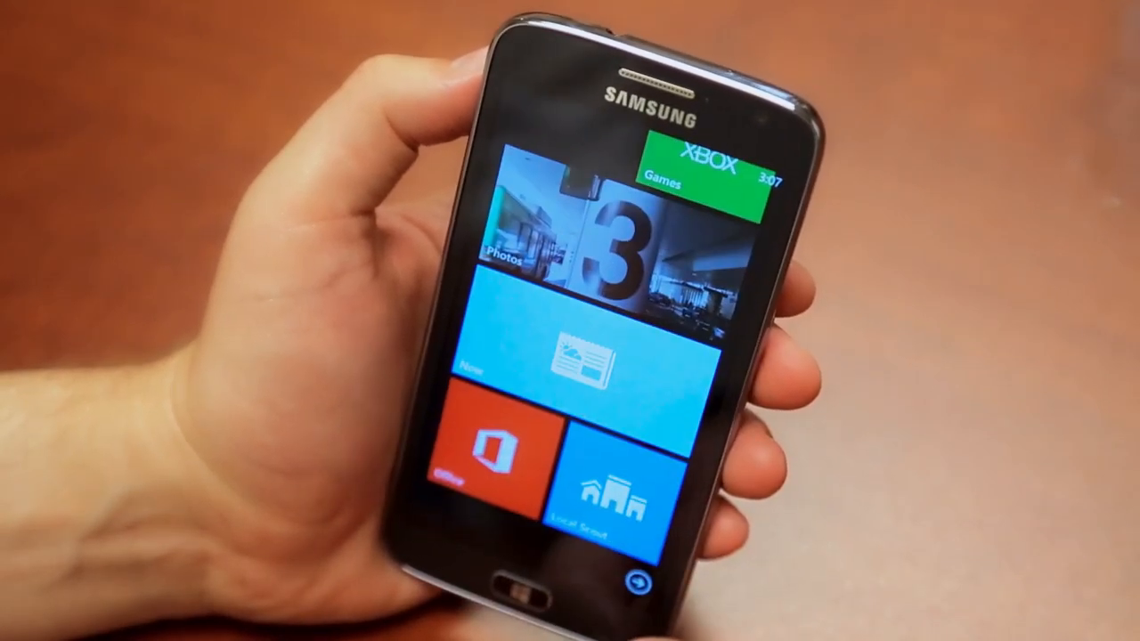
left_click(588, 357)
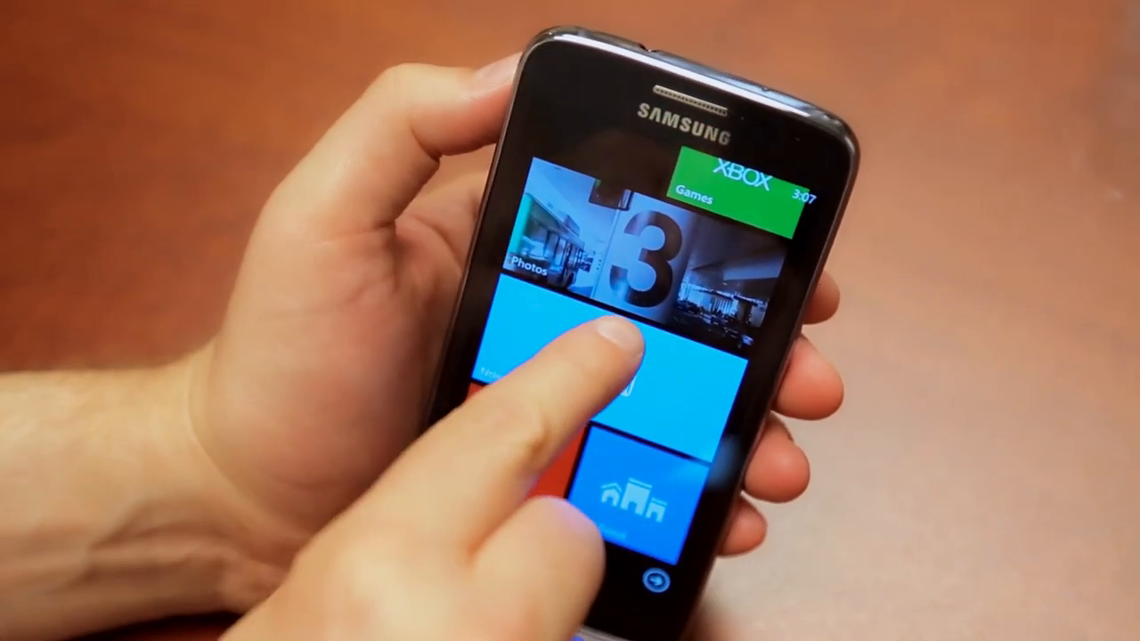